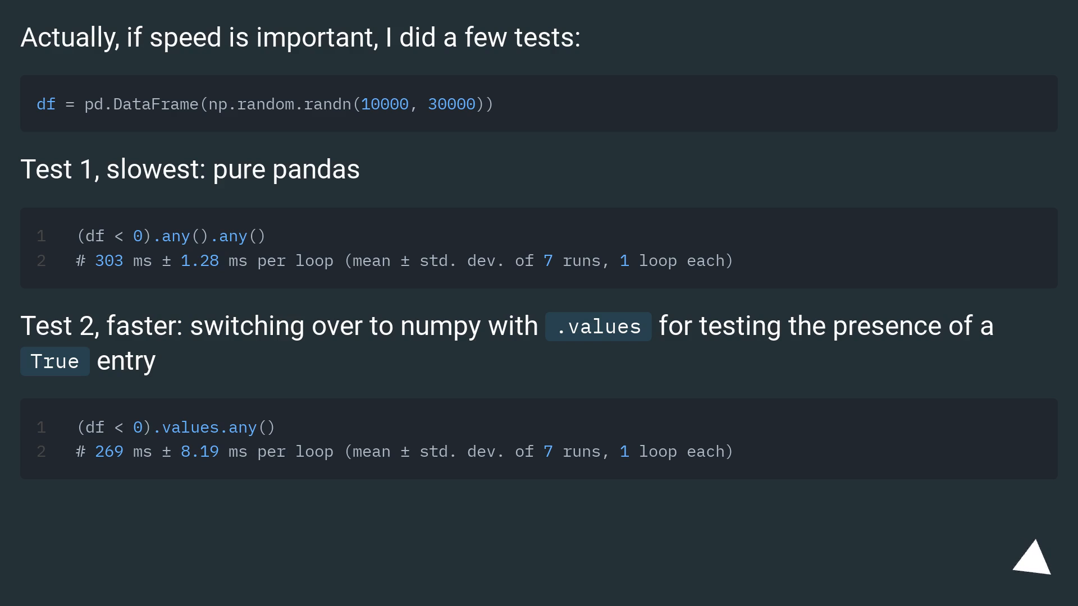
left_click(1032, 564)
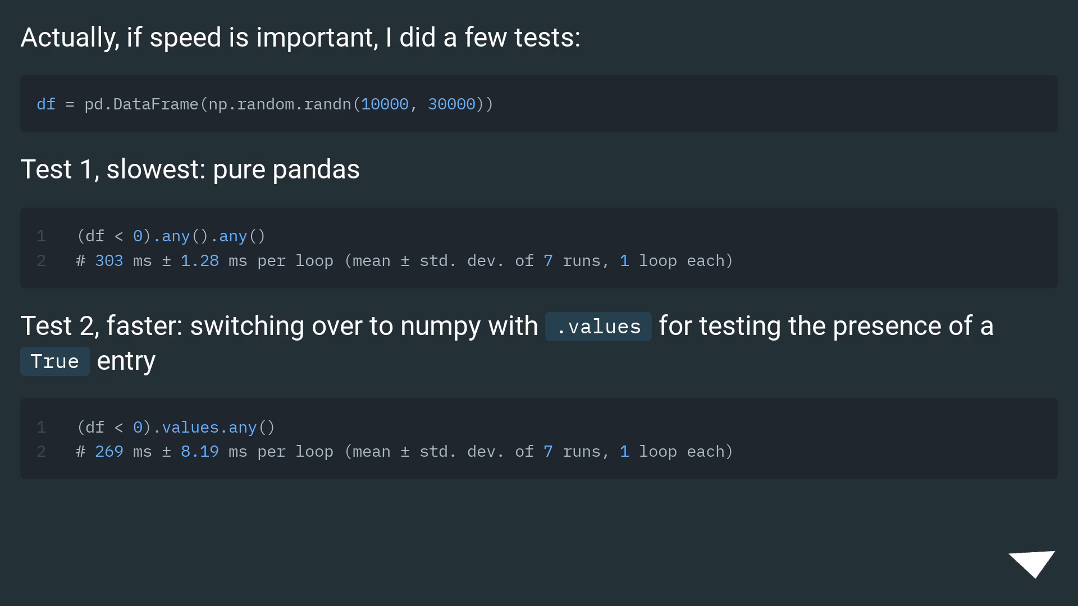
left_click(1031, 560)
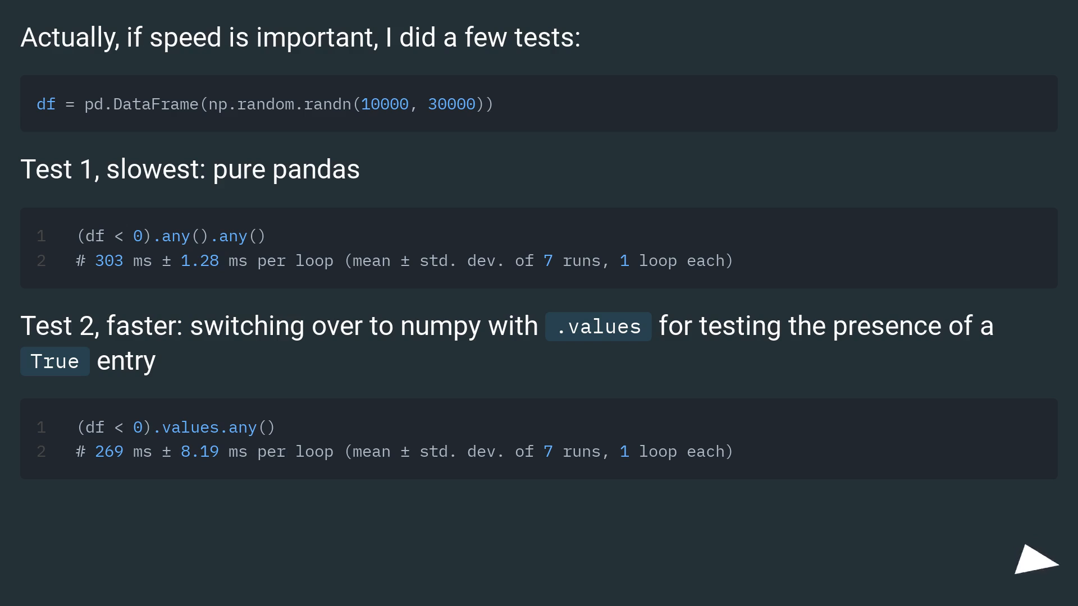
left_click(1021, 565)
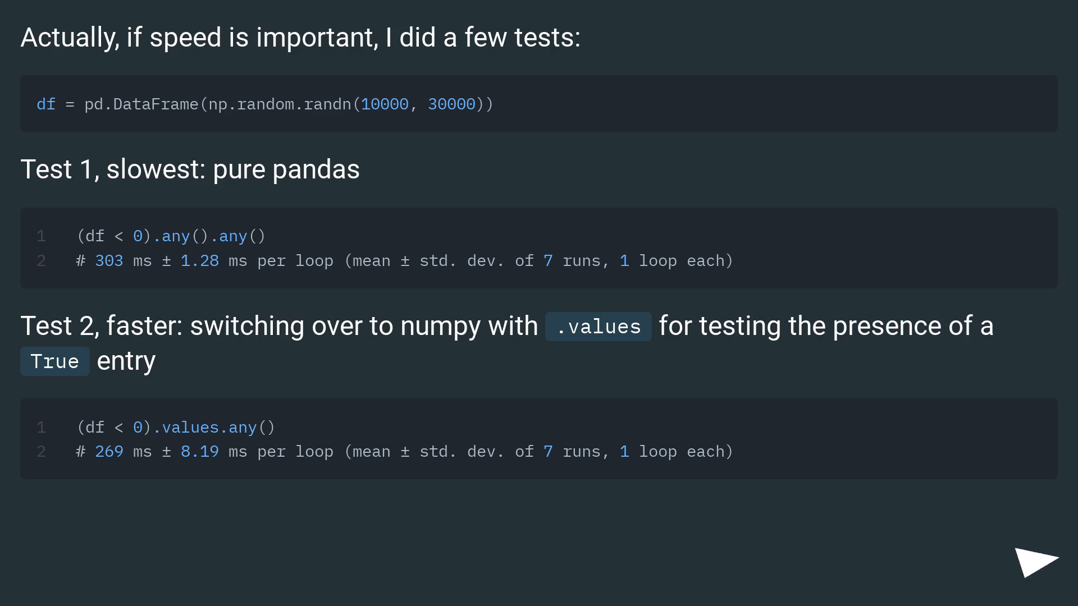
left_click(1031, 560)
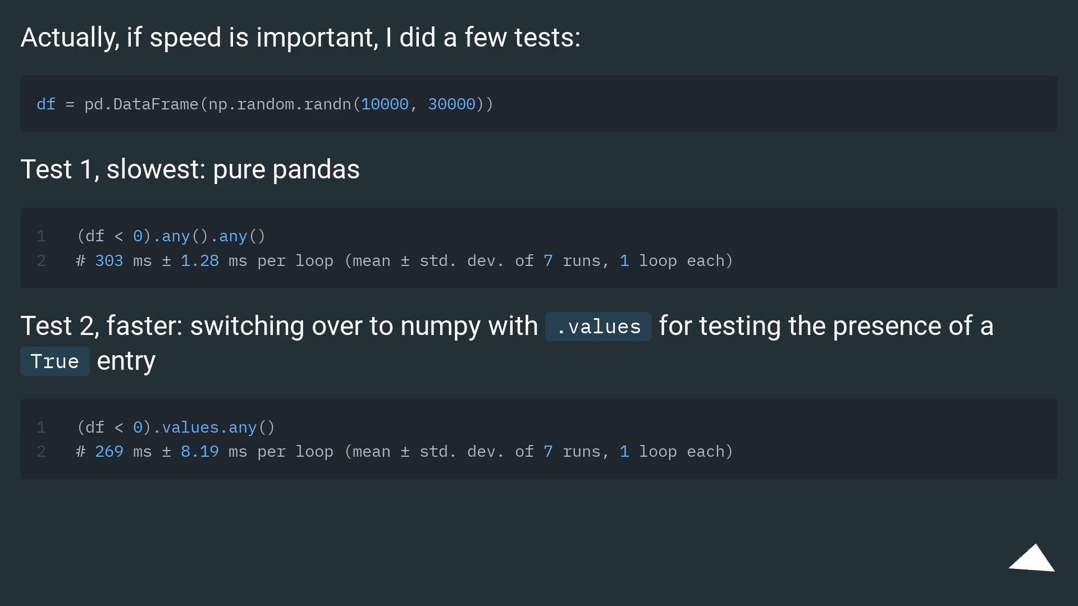
left_click(1034, 560)
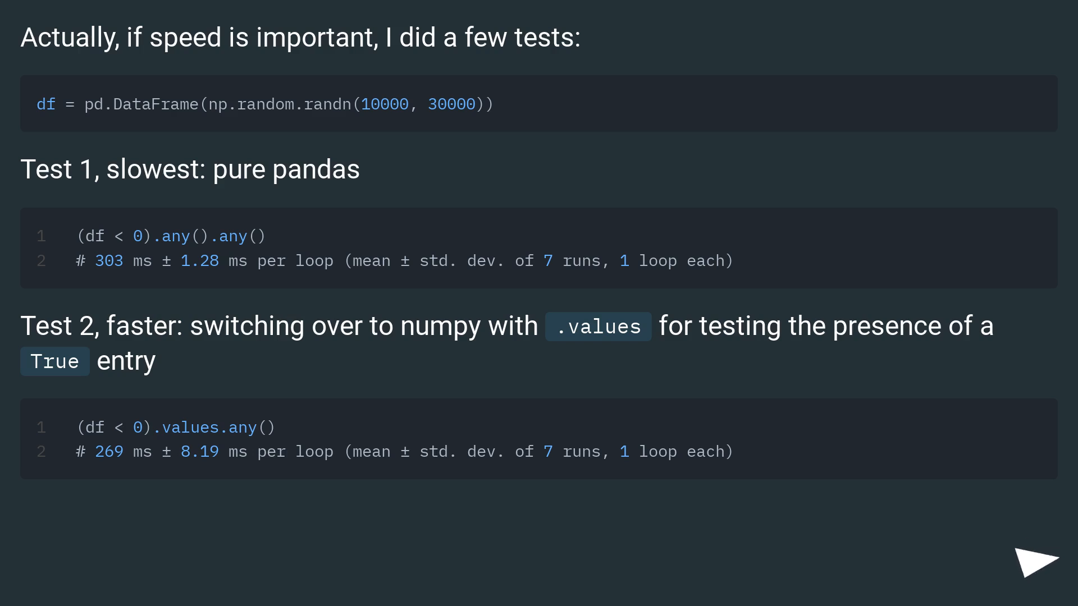
left_click(1033, 558)
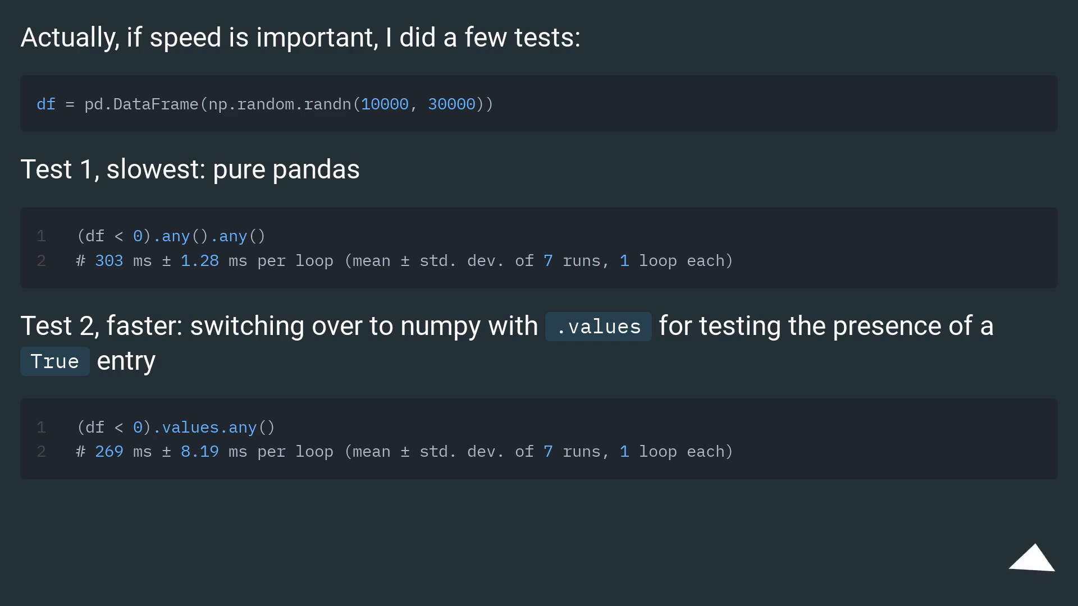
left_click(1031, 557)
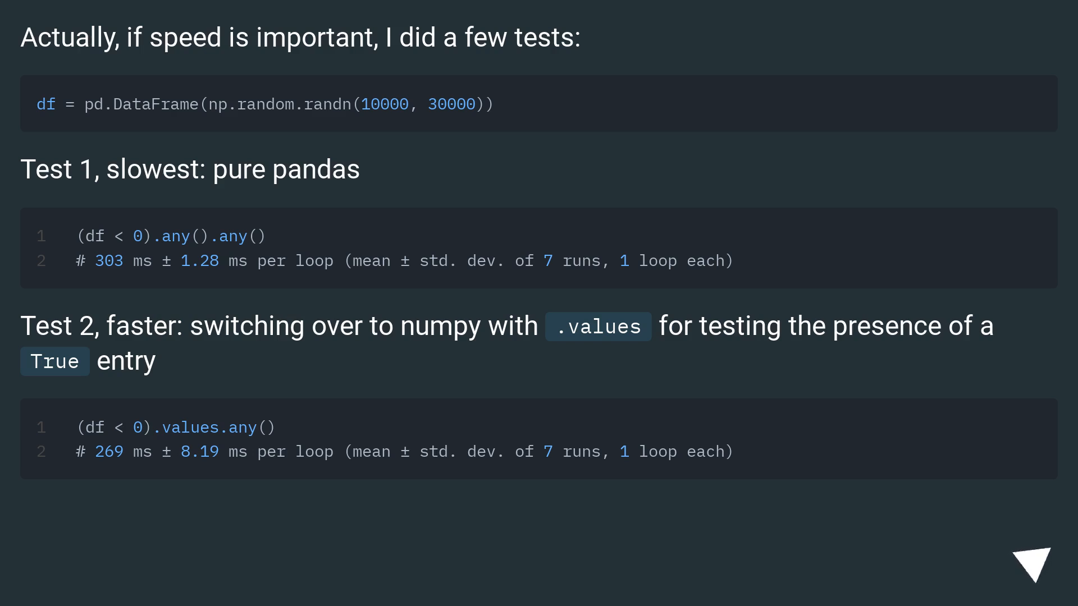
left_click(1031, 561)
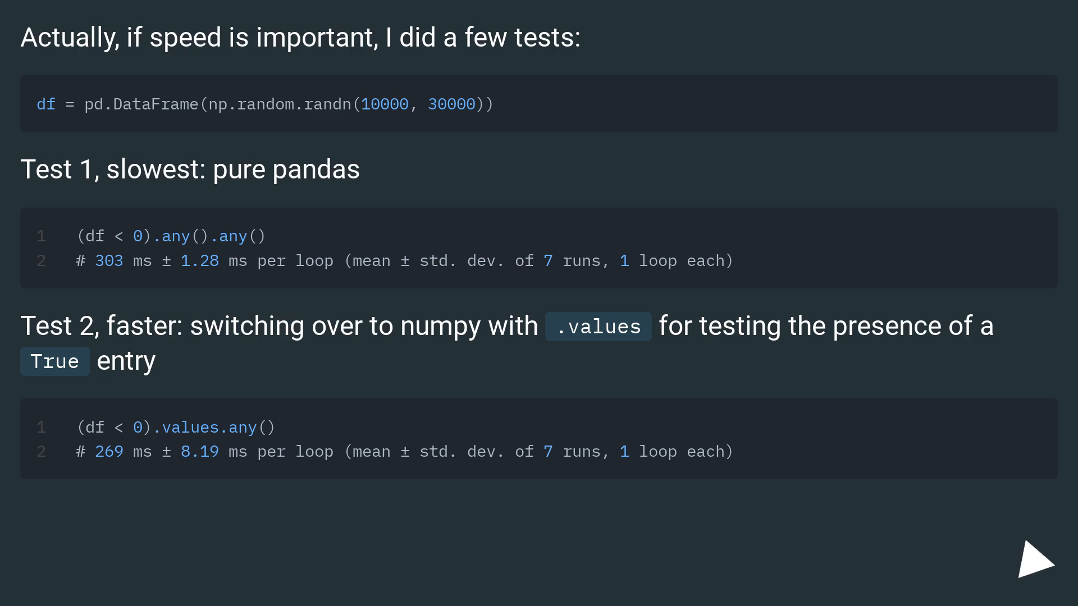
left_click(1025, 564)
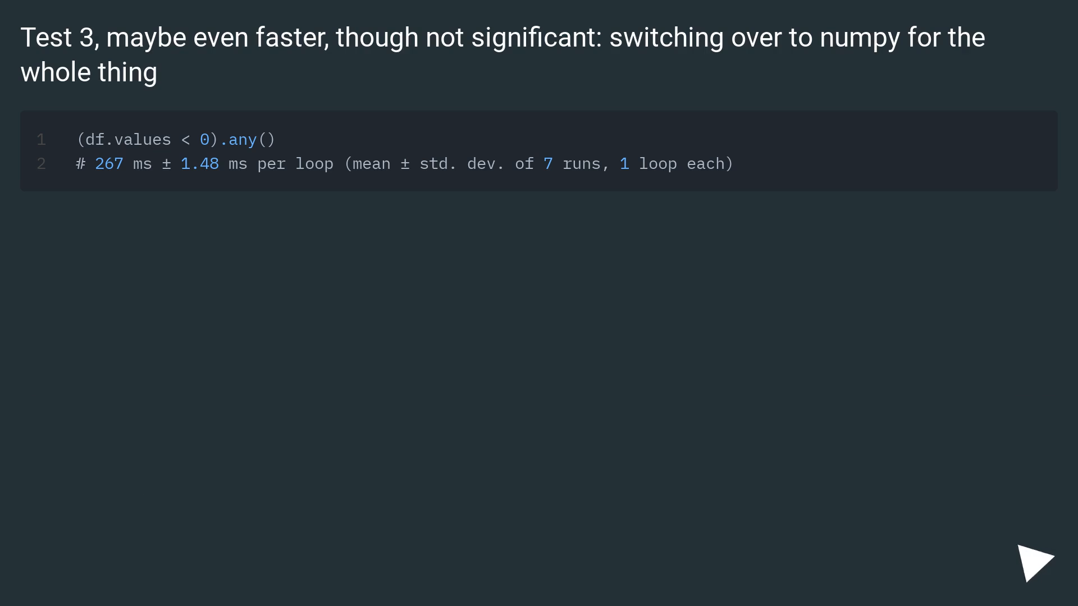
left_click(1033, 561)
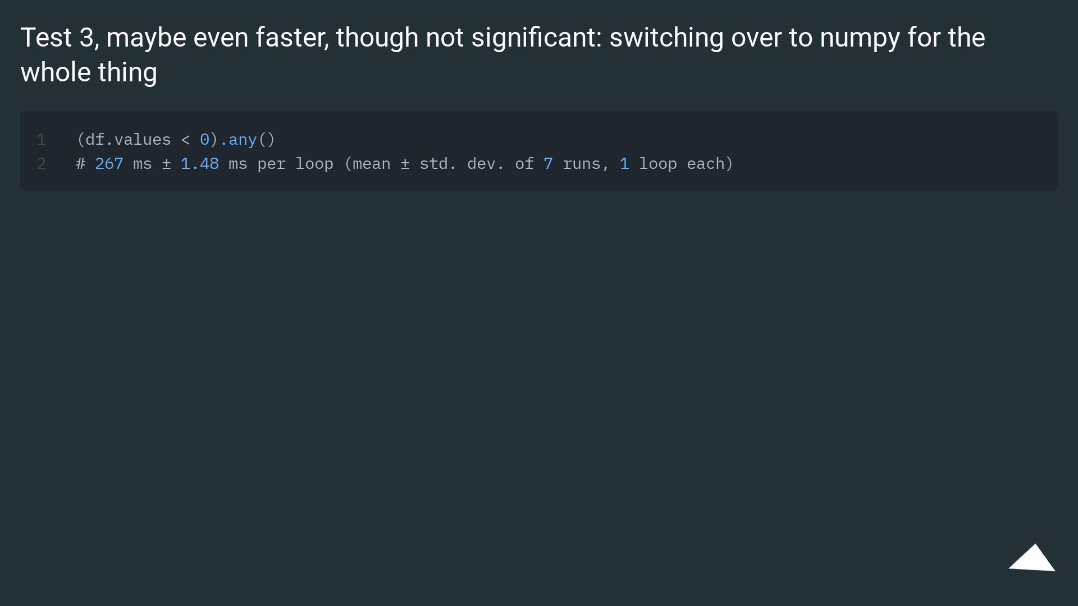
left_click(1031, 558)
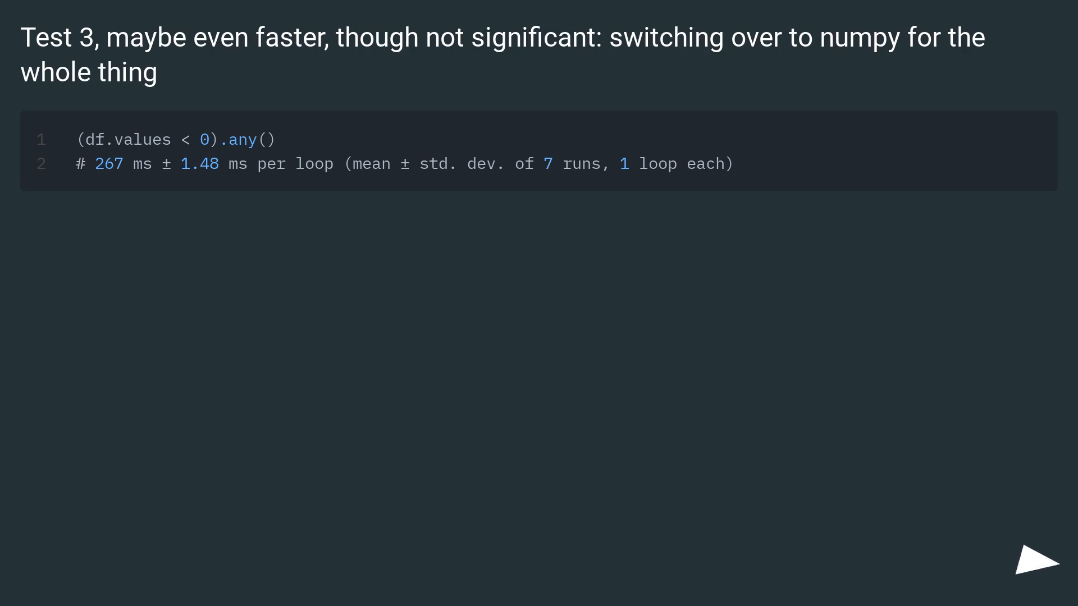
left_click(1038, 558)
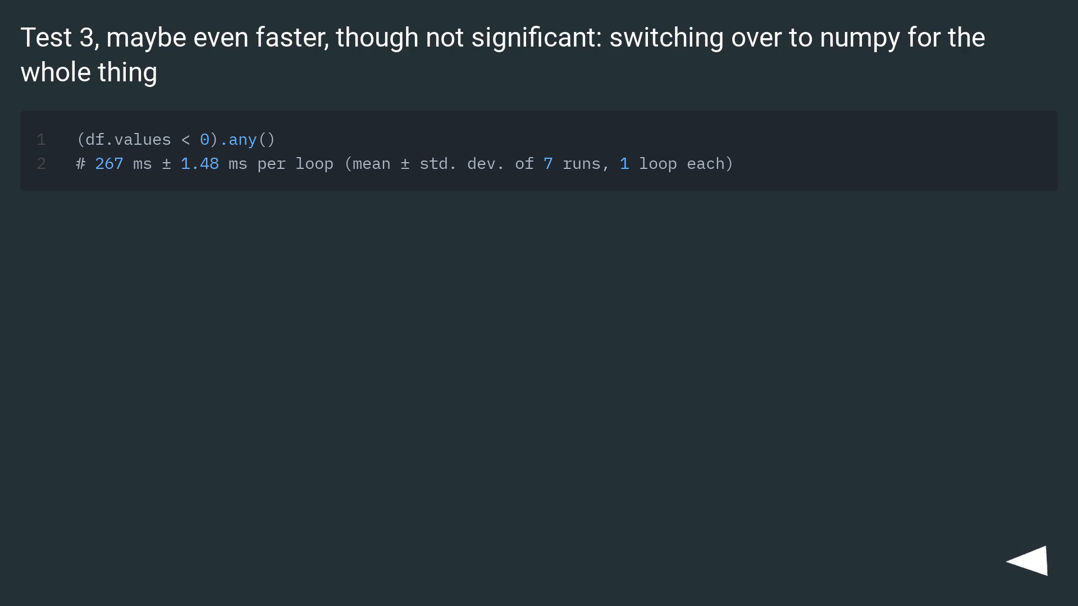
left_click(1038, 558)
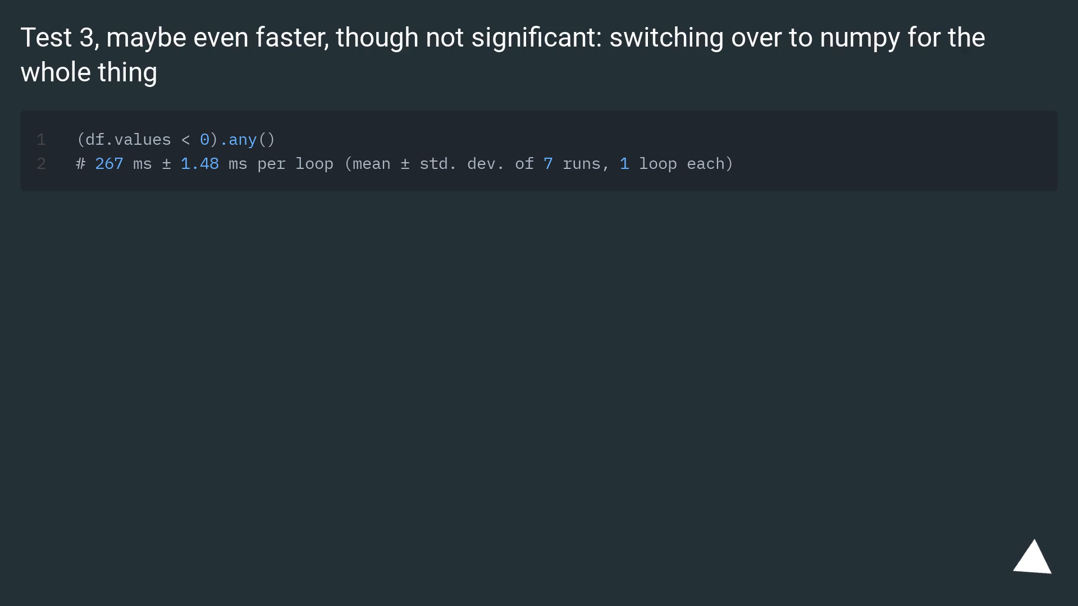
left_click(1027, 558)
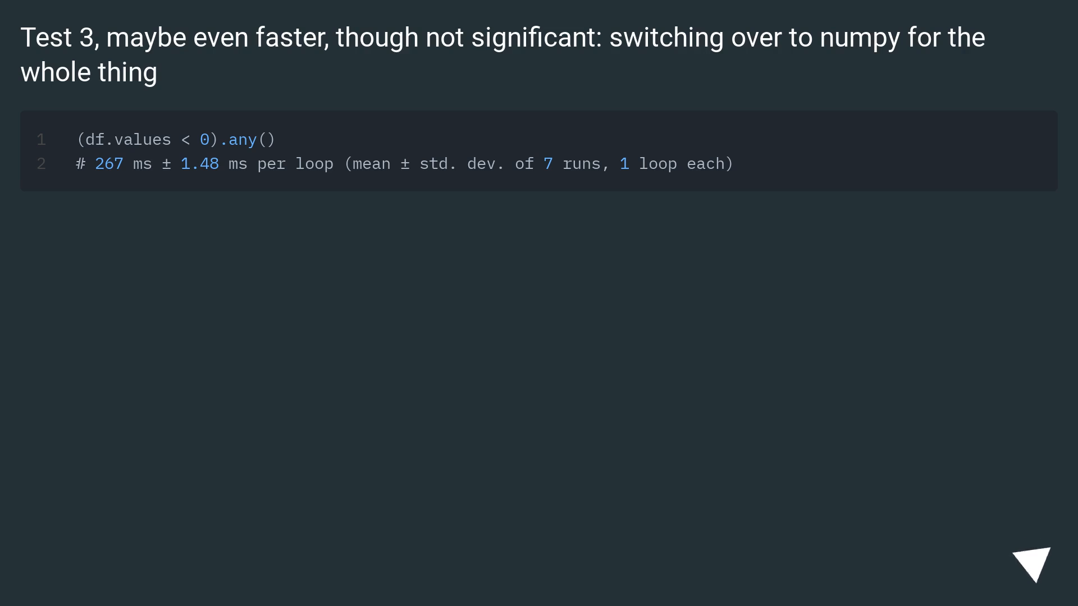